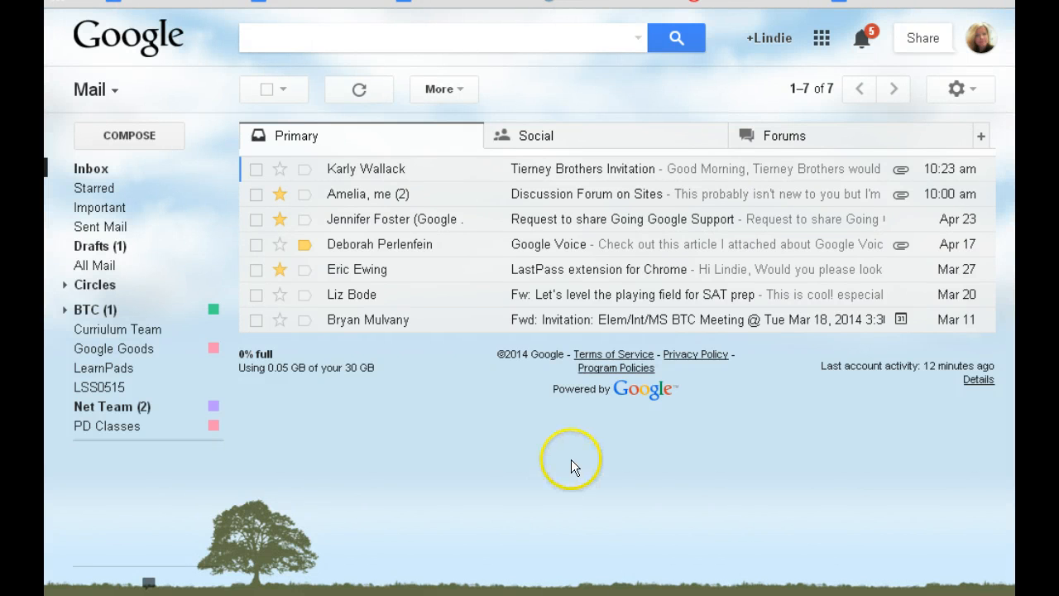
mouse_move(860, 314)
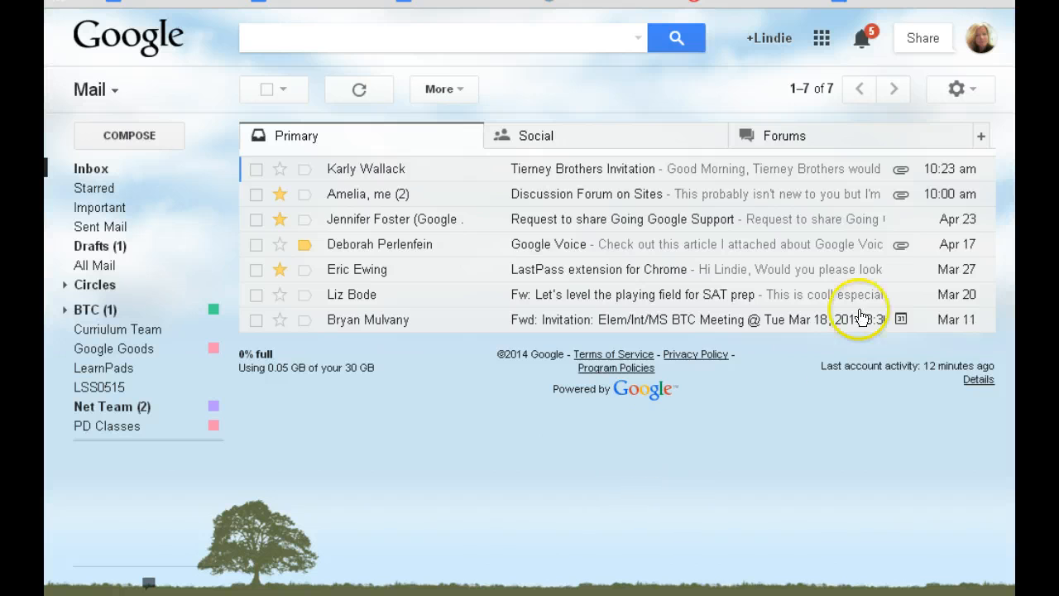
mouse_move(958, 89)
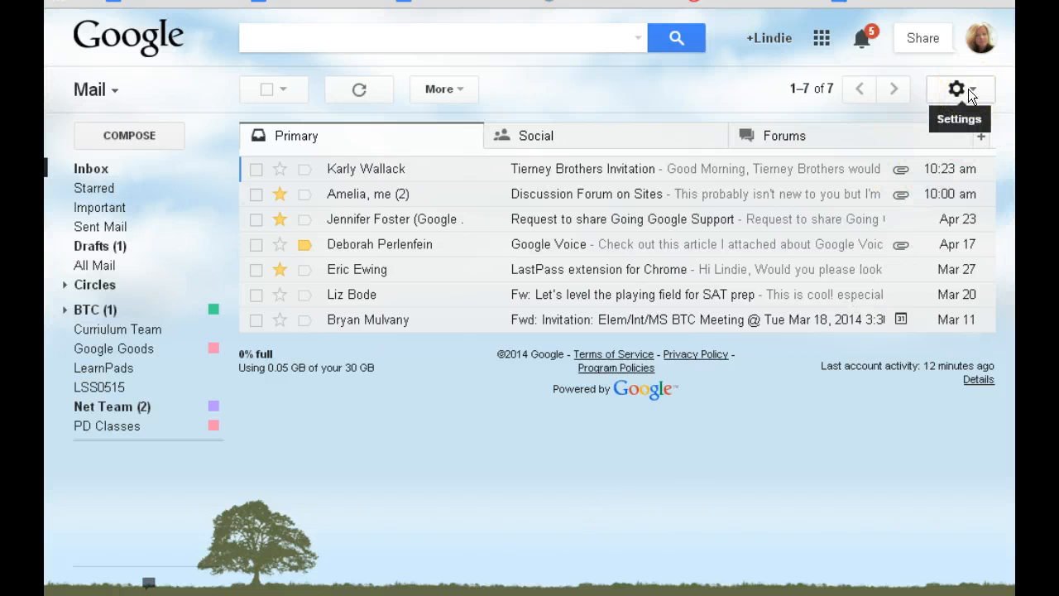
Open Gmail's Settings page from the gear menu, landing on the General tab
left_click(957, 90)
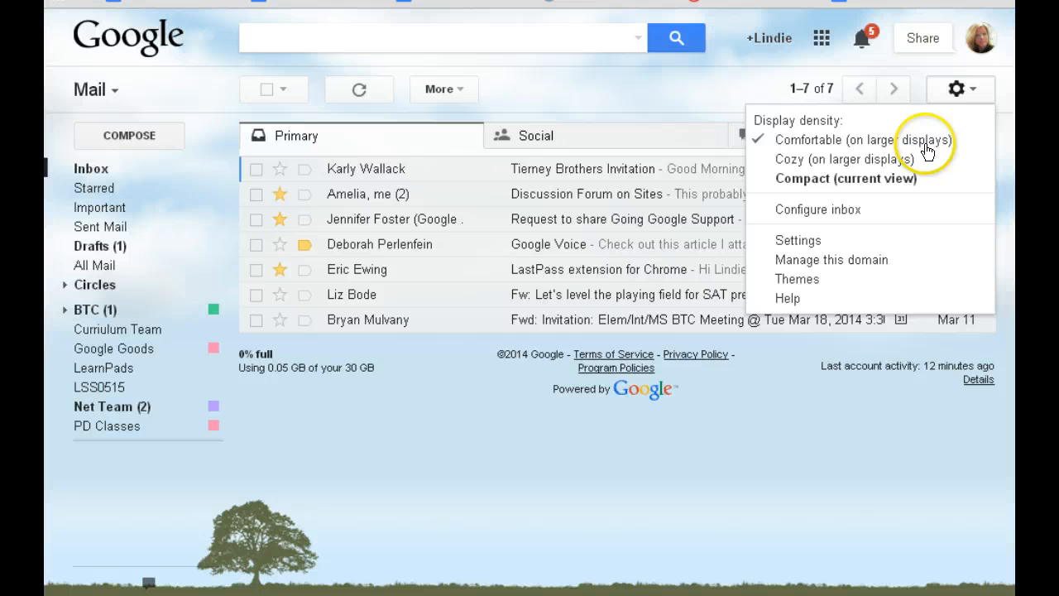
mouse_move(798, 240)
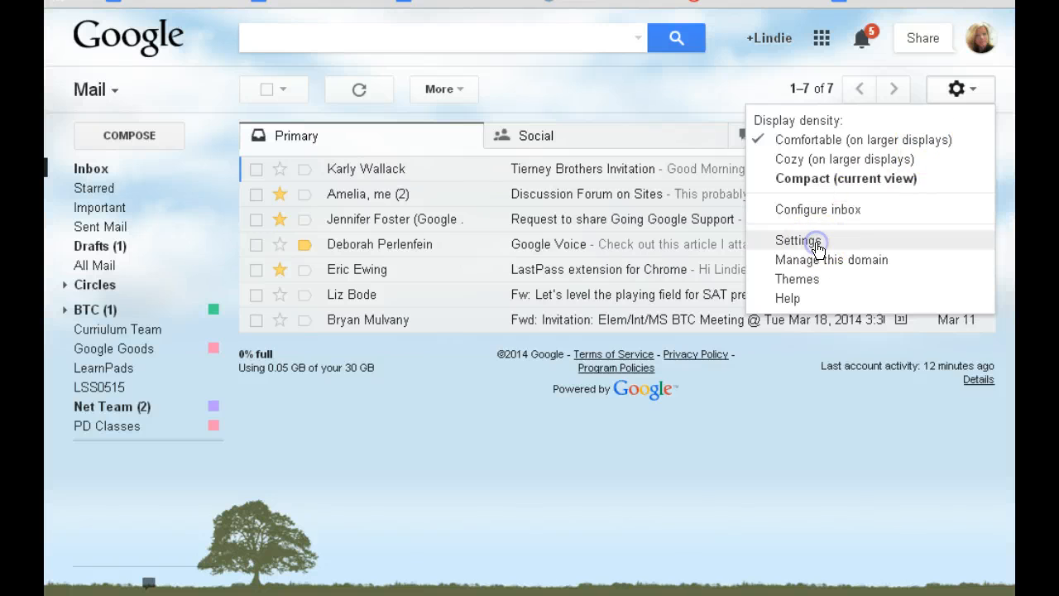
left_click(800, 242)
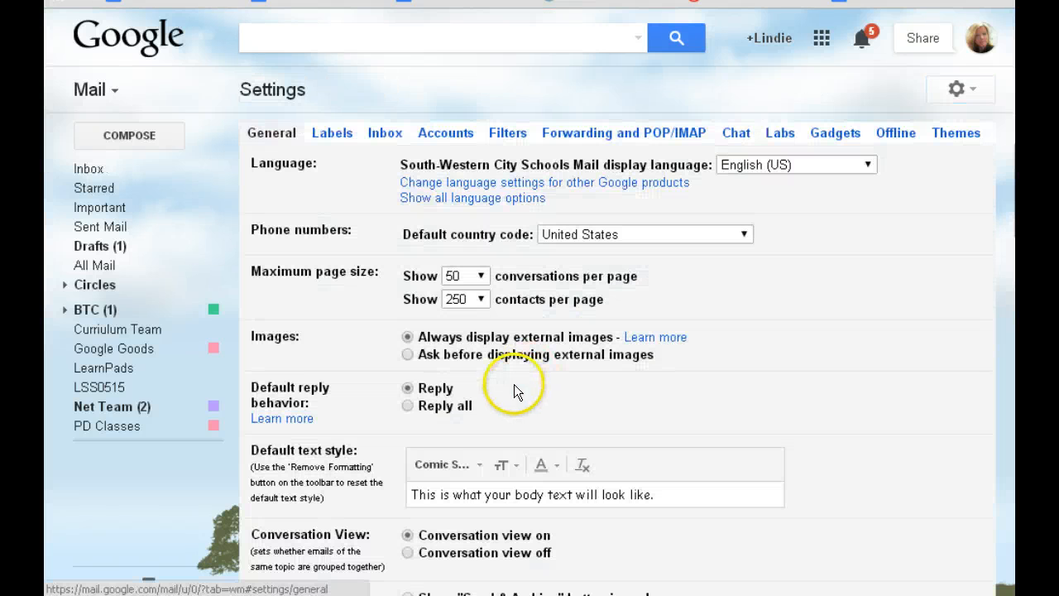
mouse_move(665, 301)
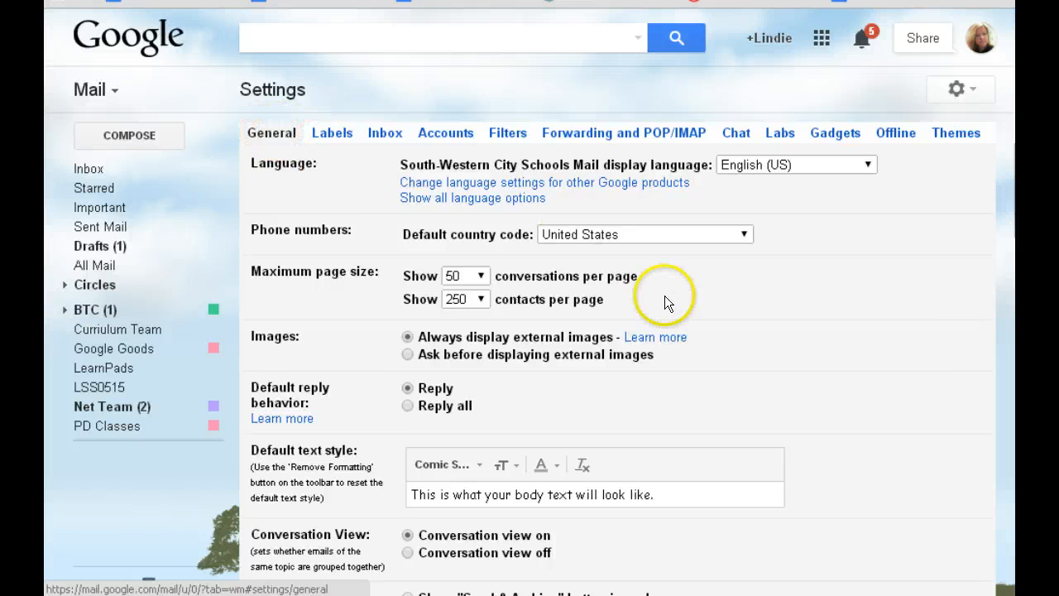
Scroll down to the Signature section where the contact-details signature is entered
scroll("down", 3)
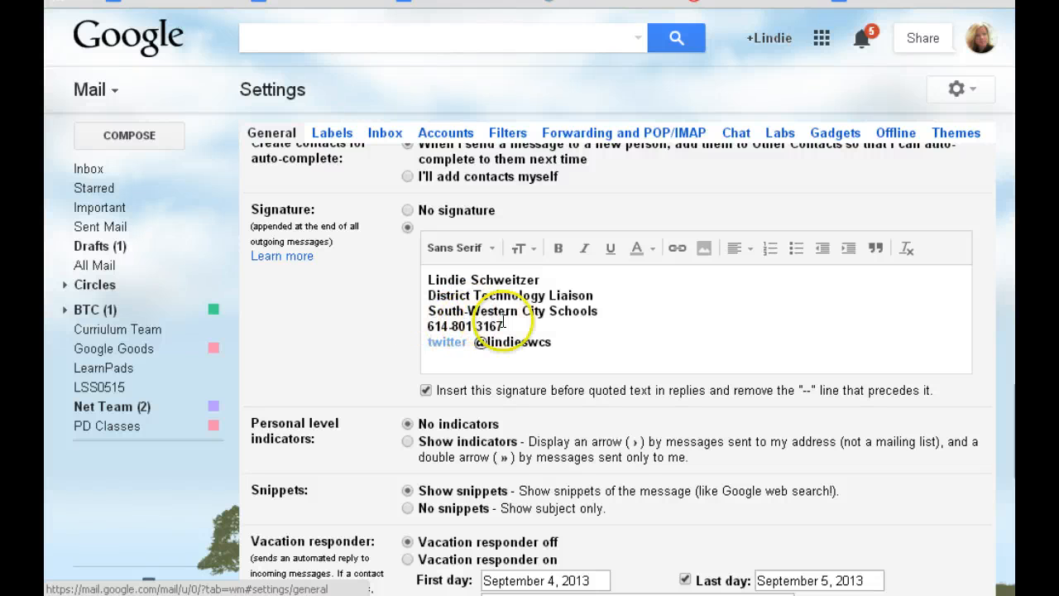
mouse_move(407, 325)
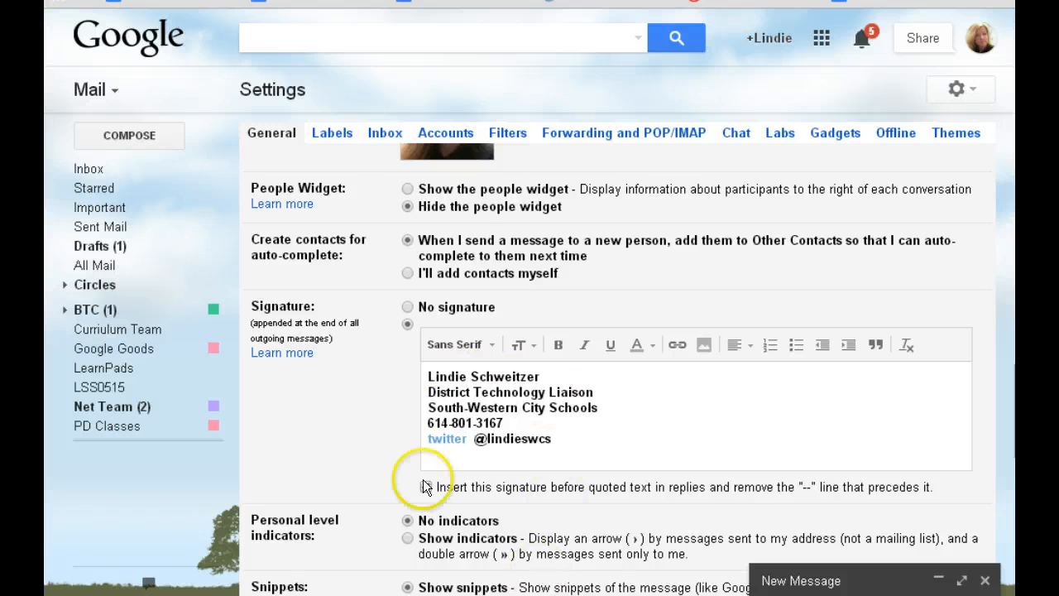
Enable inserting the signature before quoted text in replies, removing the "--" line
left_click(424, 486)
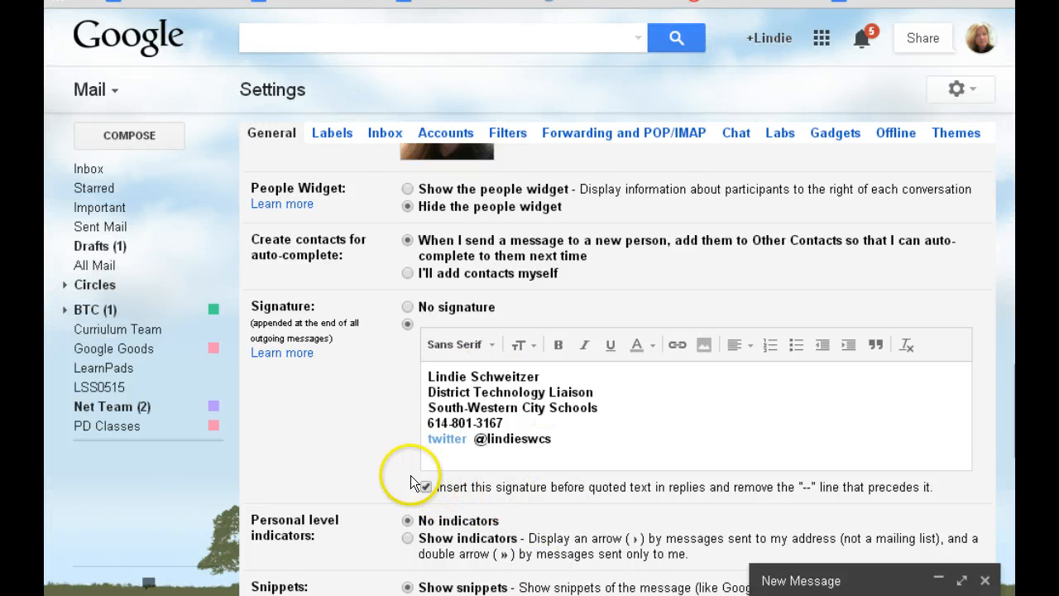
left_click(427, 487)
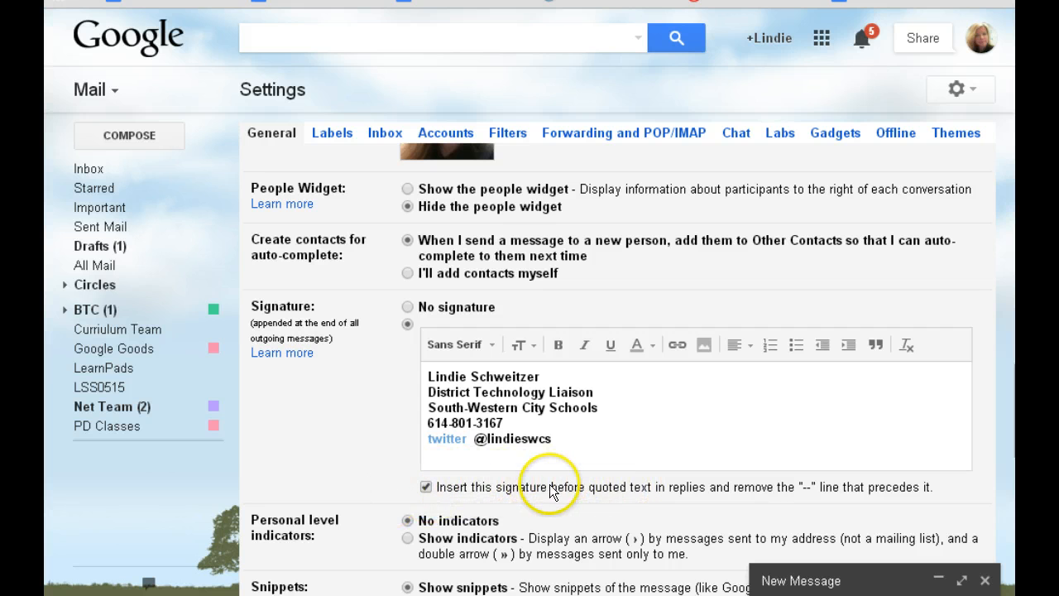
Save the signature changes and compose a new message showing the signature
scroll("down", 3)
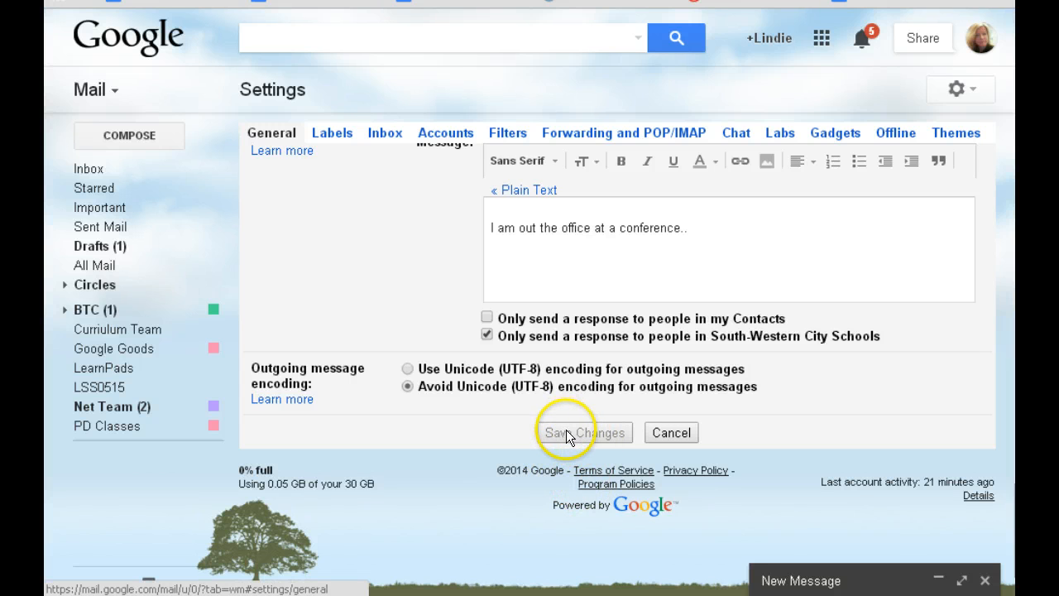
left_click(584, 432)
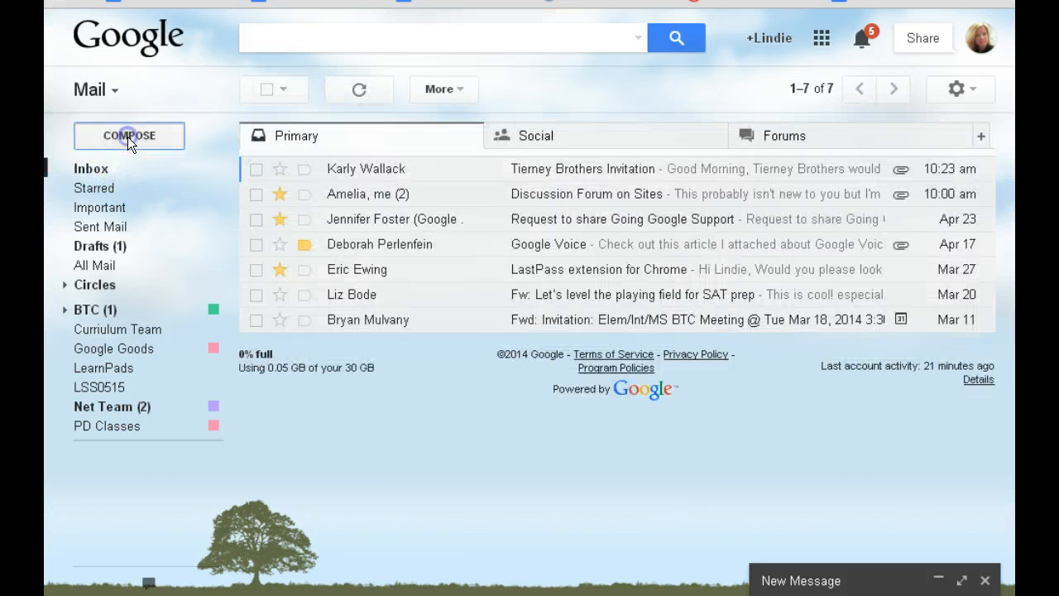
left_click(129, 135)
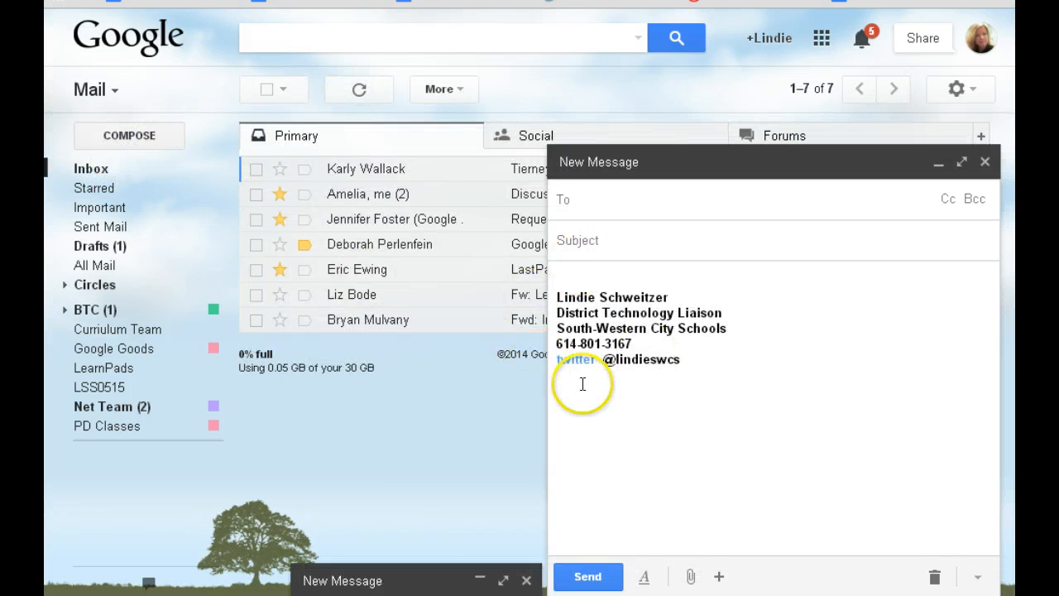